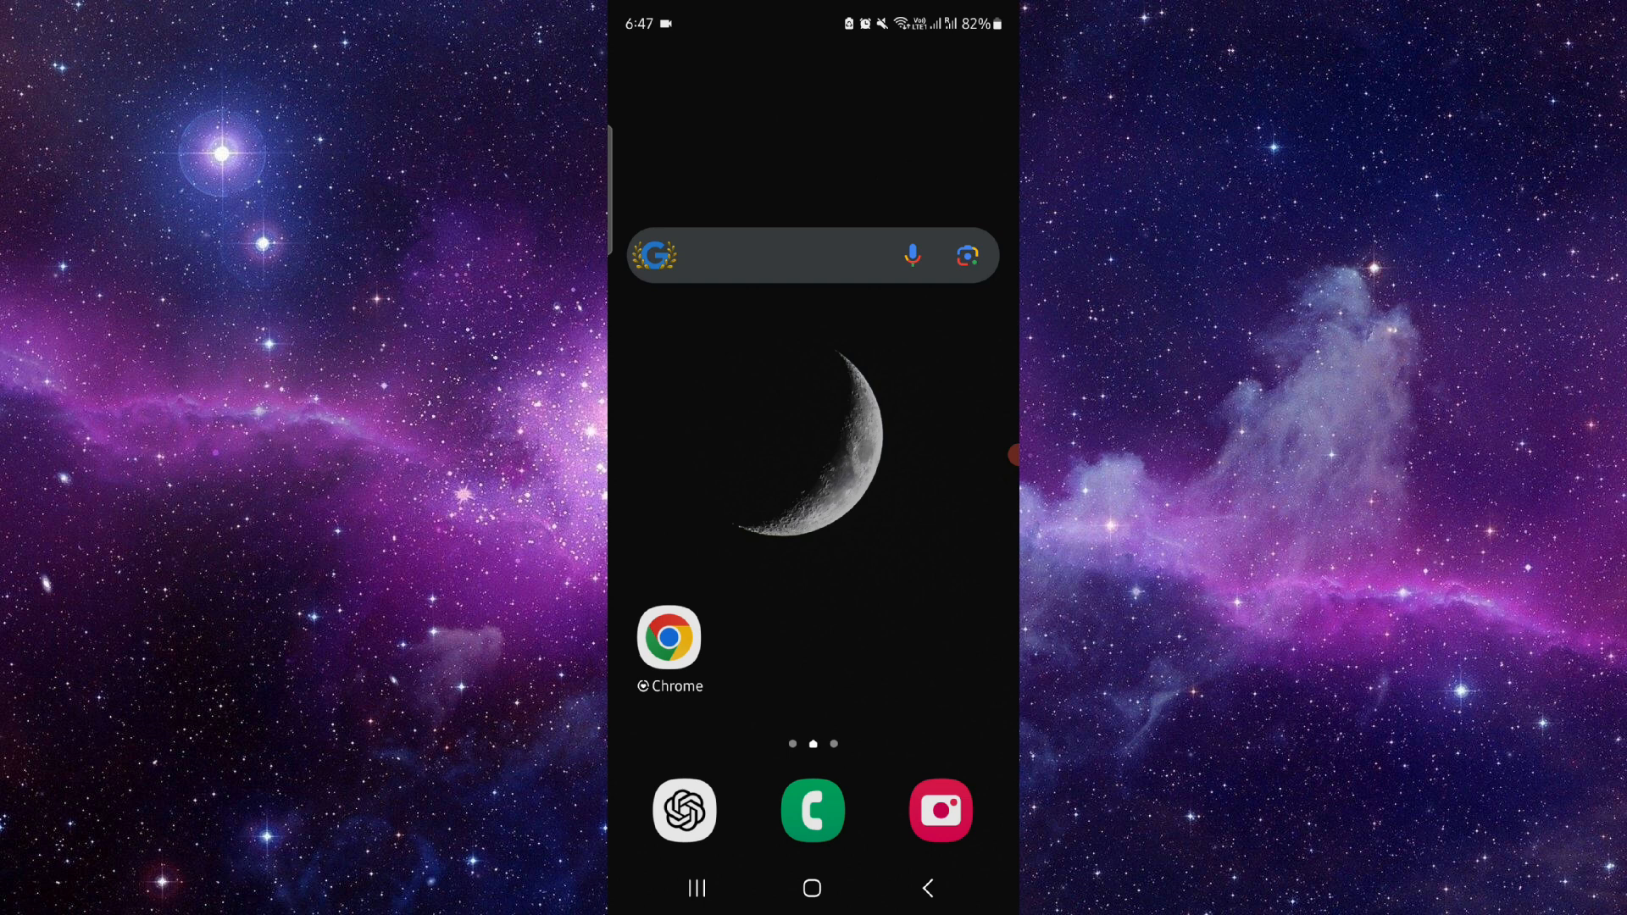
Launch Chrome from the home screen, landing on the Skrill business registration page
{"action": "left_click", "coordinate": [667, 639]}
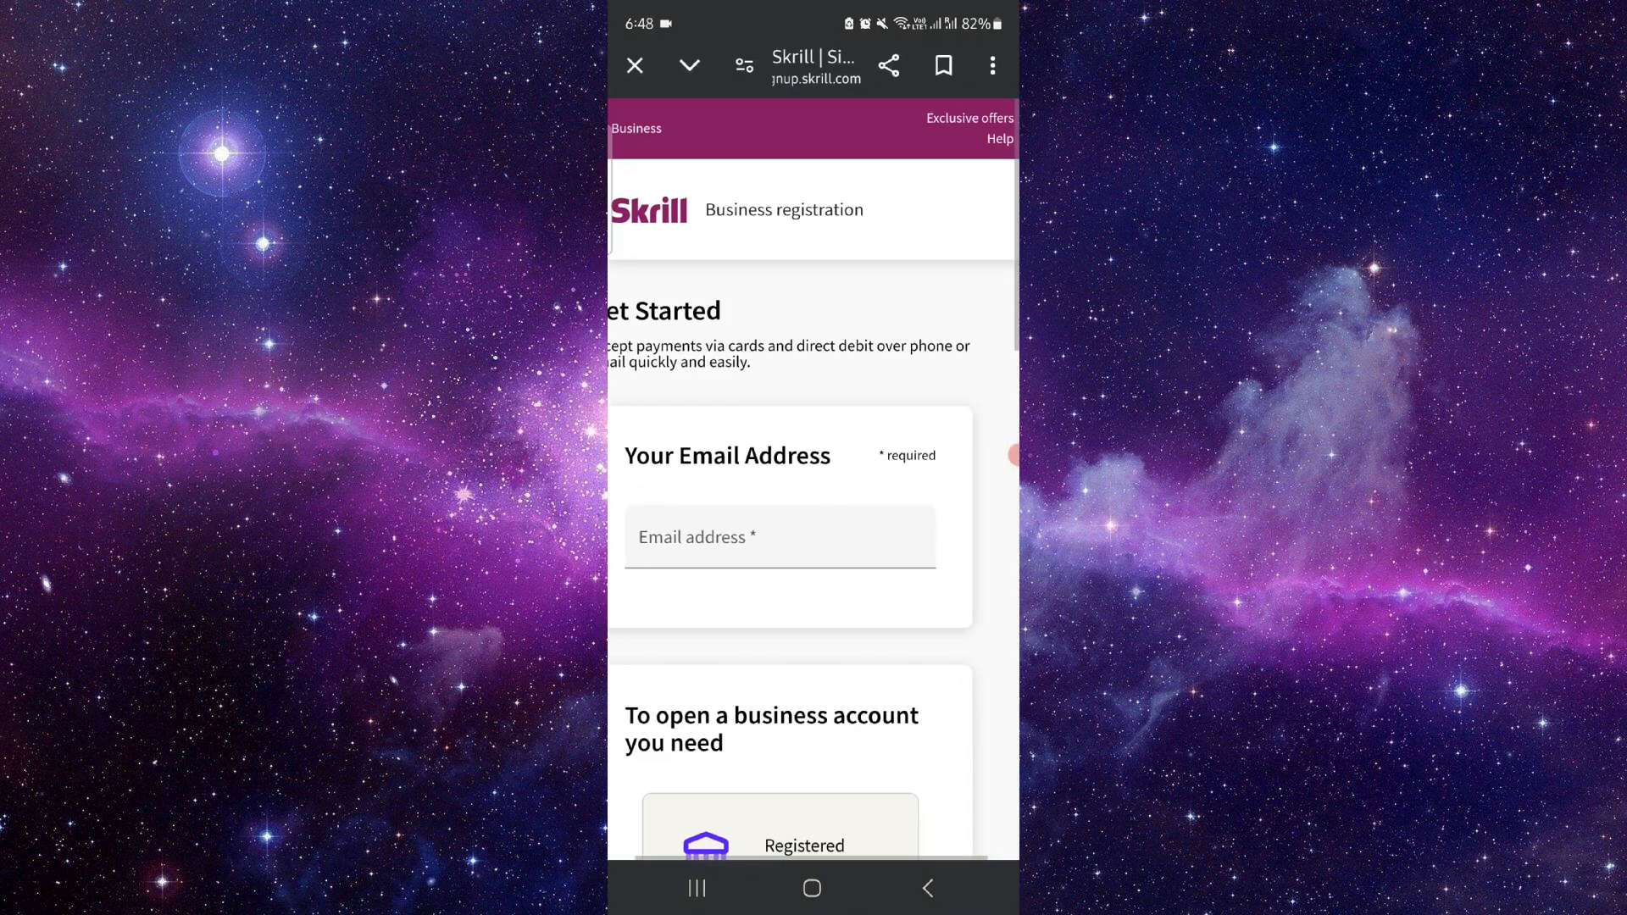
Review the Skrill registration requirements down the page, then return to the phone home screen
{"action": "scroll", "scroll_direction": "down", "scroll_amount": 3}
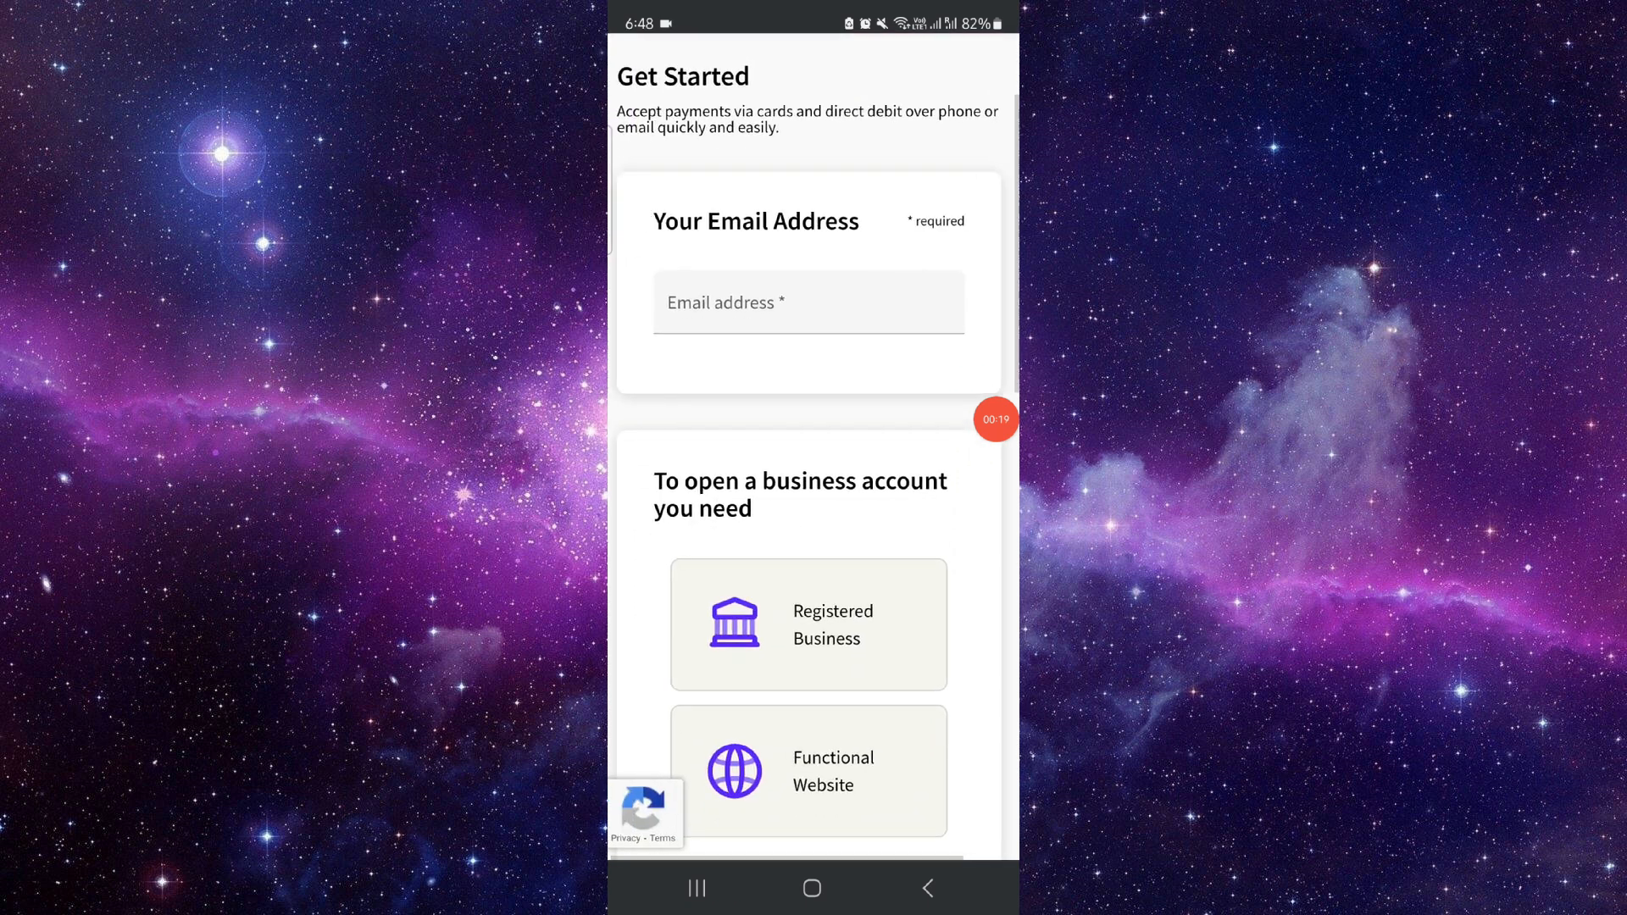
{"action": "scroll", "scroll_direction": "down", "scroll_amount": 3}
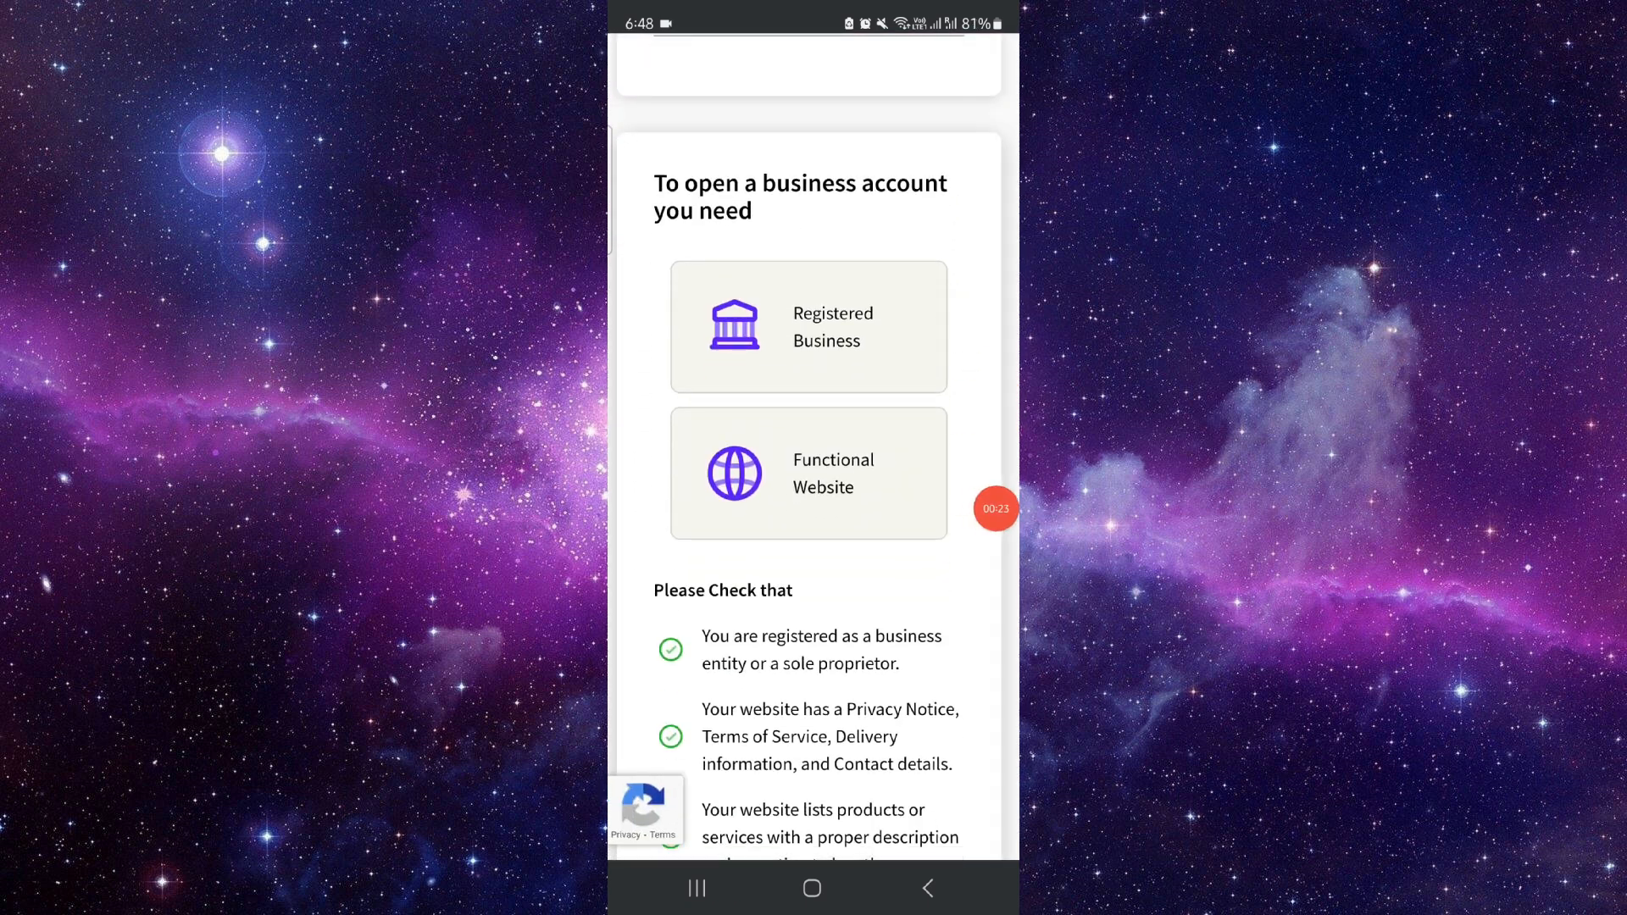
{"action": "scroll", "scroll_direction": "down", "scroll_amount": 3}
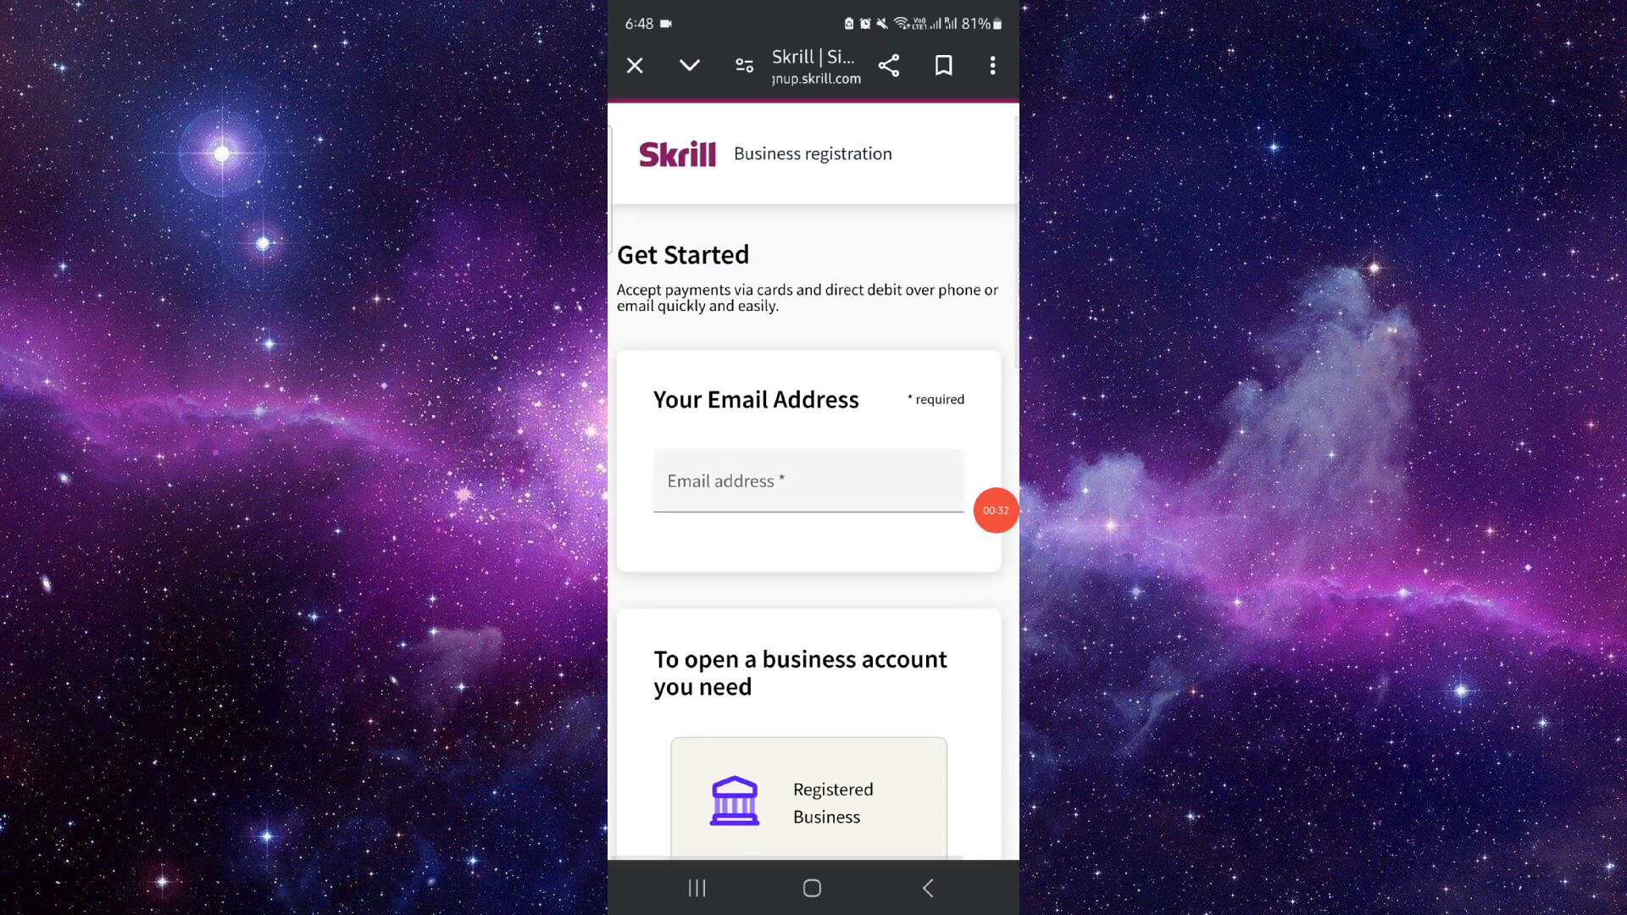
{"action": "left_click", "coordinate": [811, 888]}
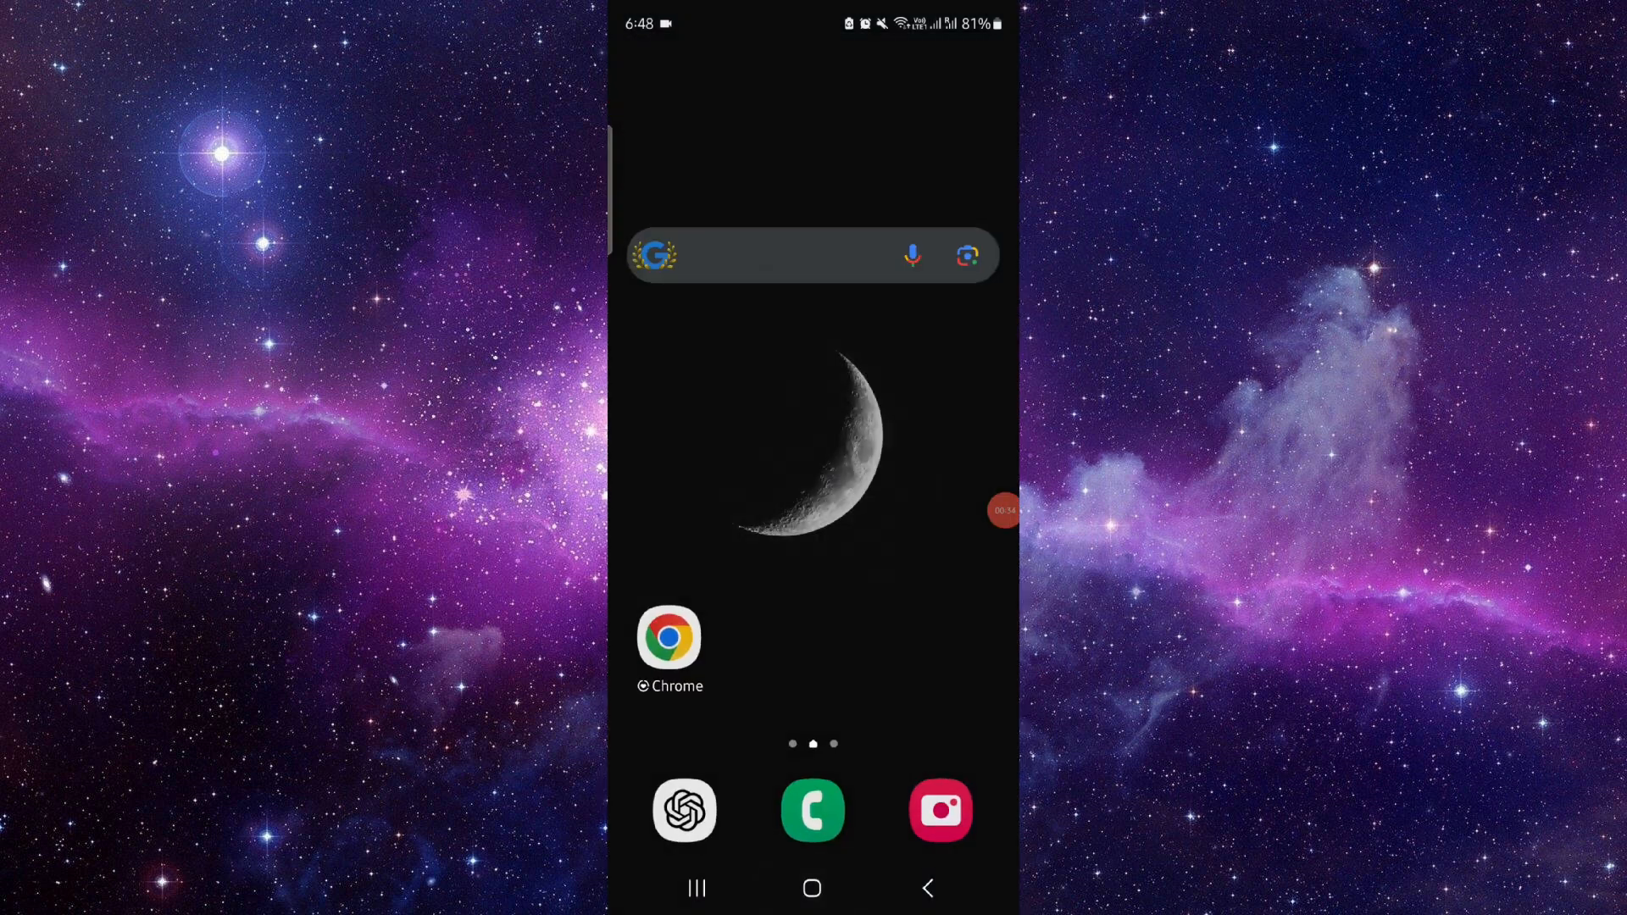